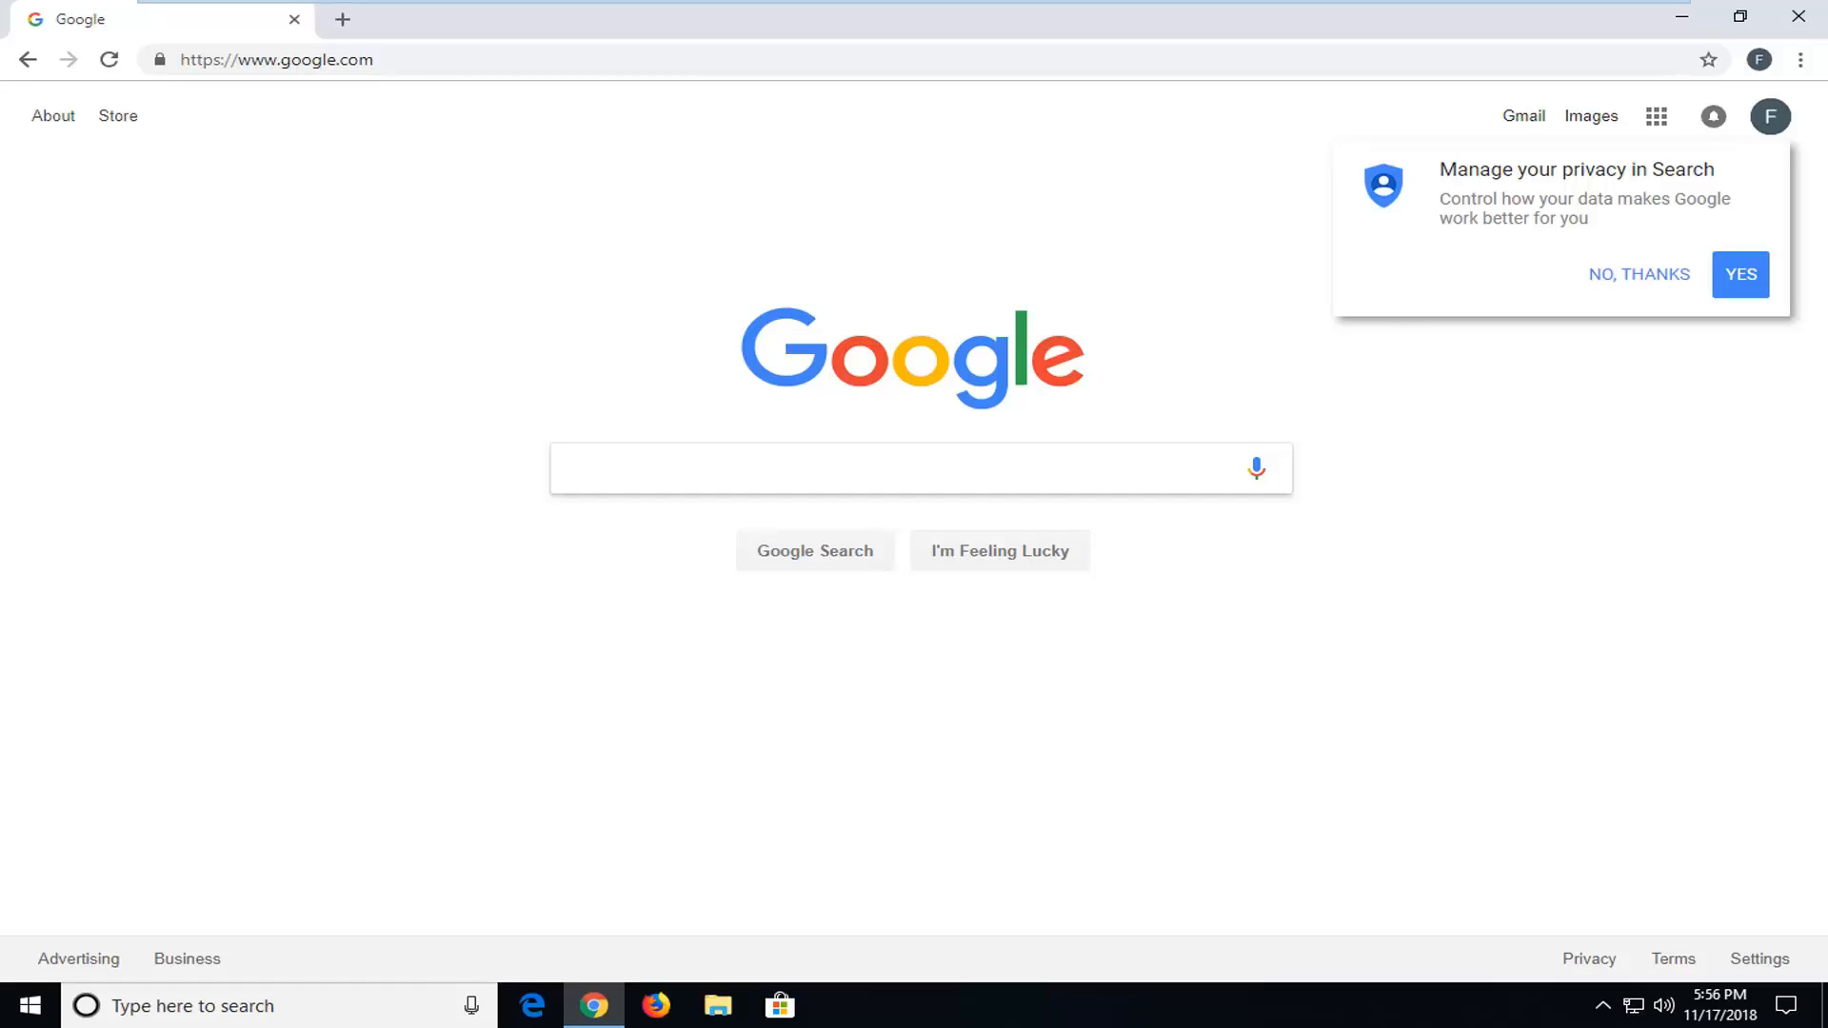
Step: Run a Google search for 'yahoo'
click(920, 468)
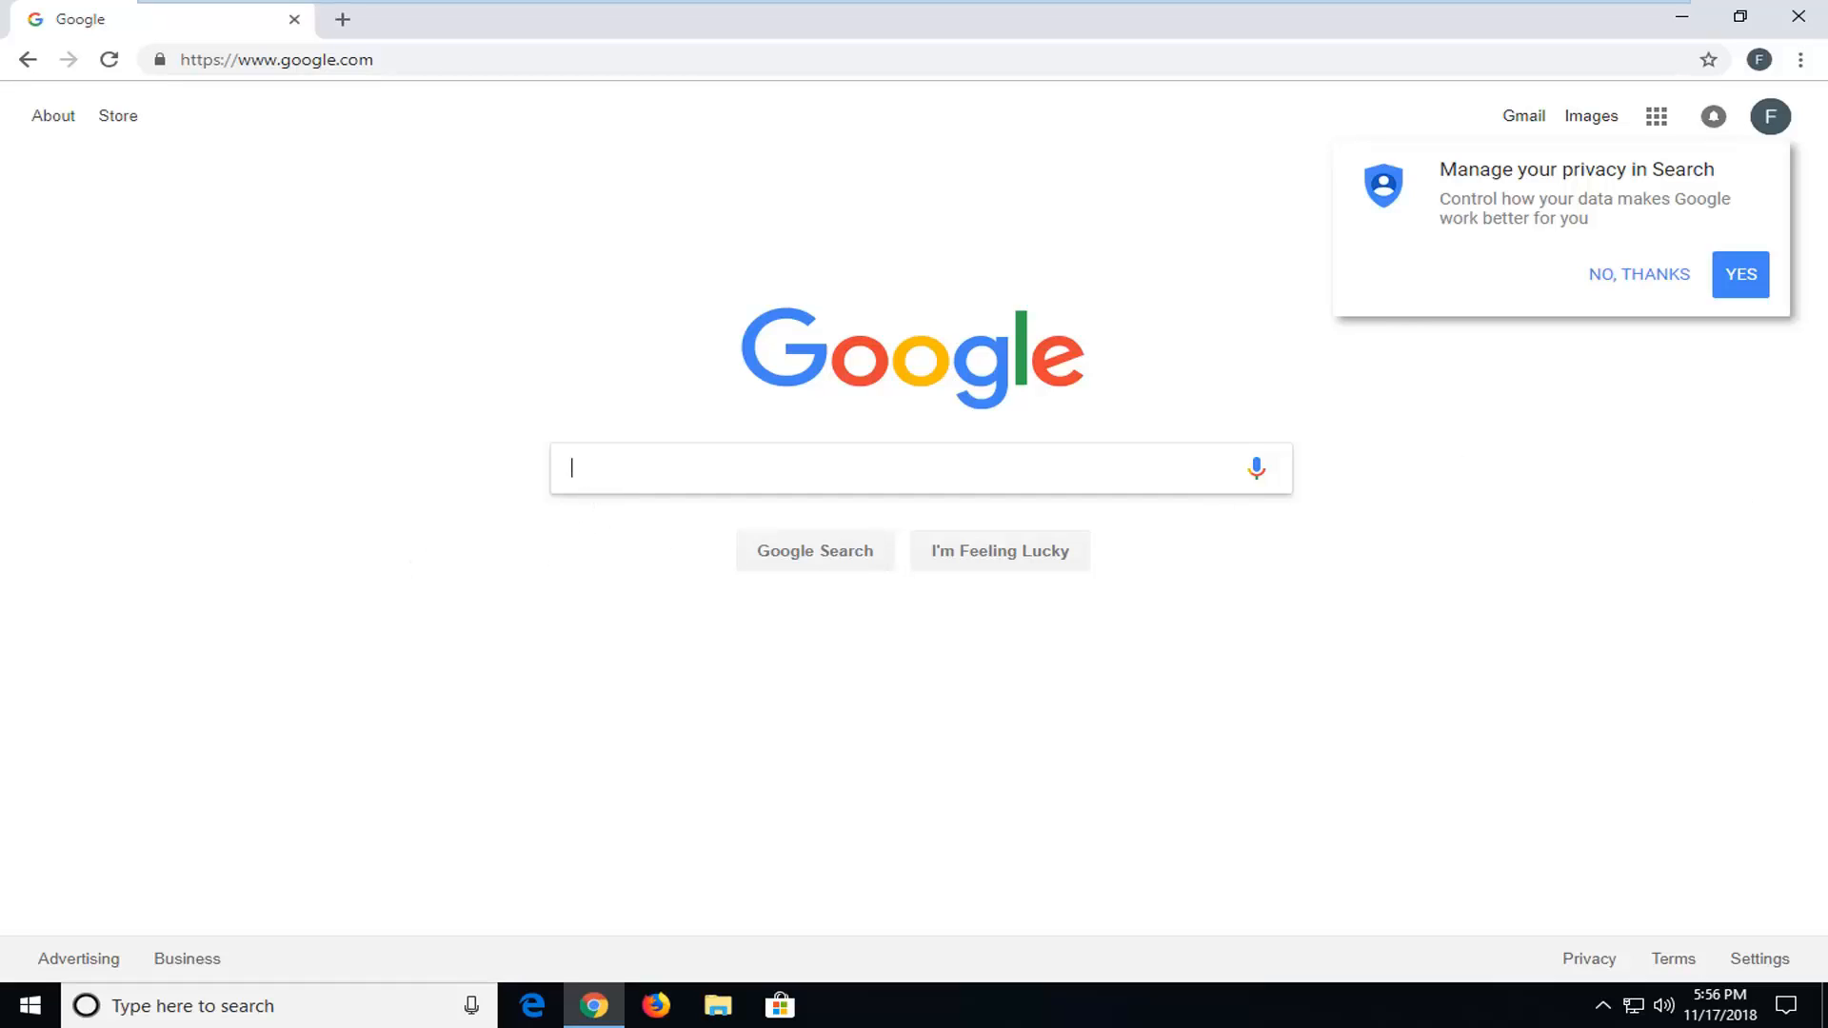
text(yahoo)
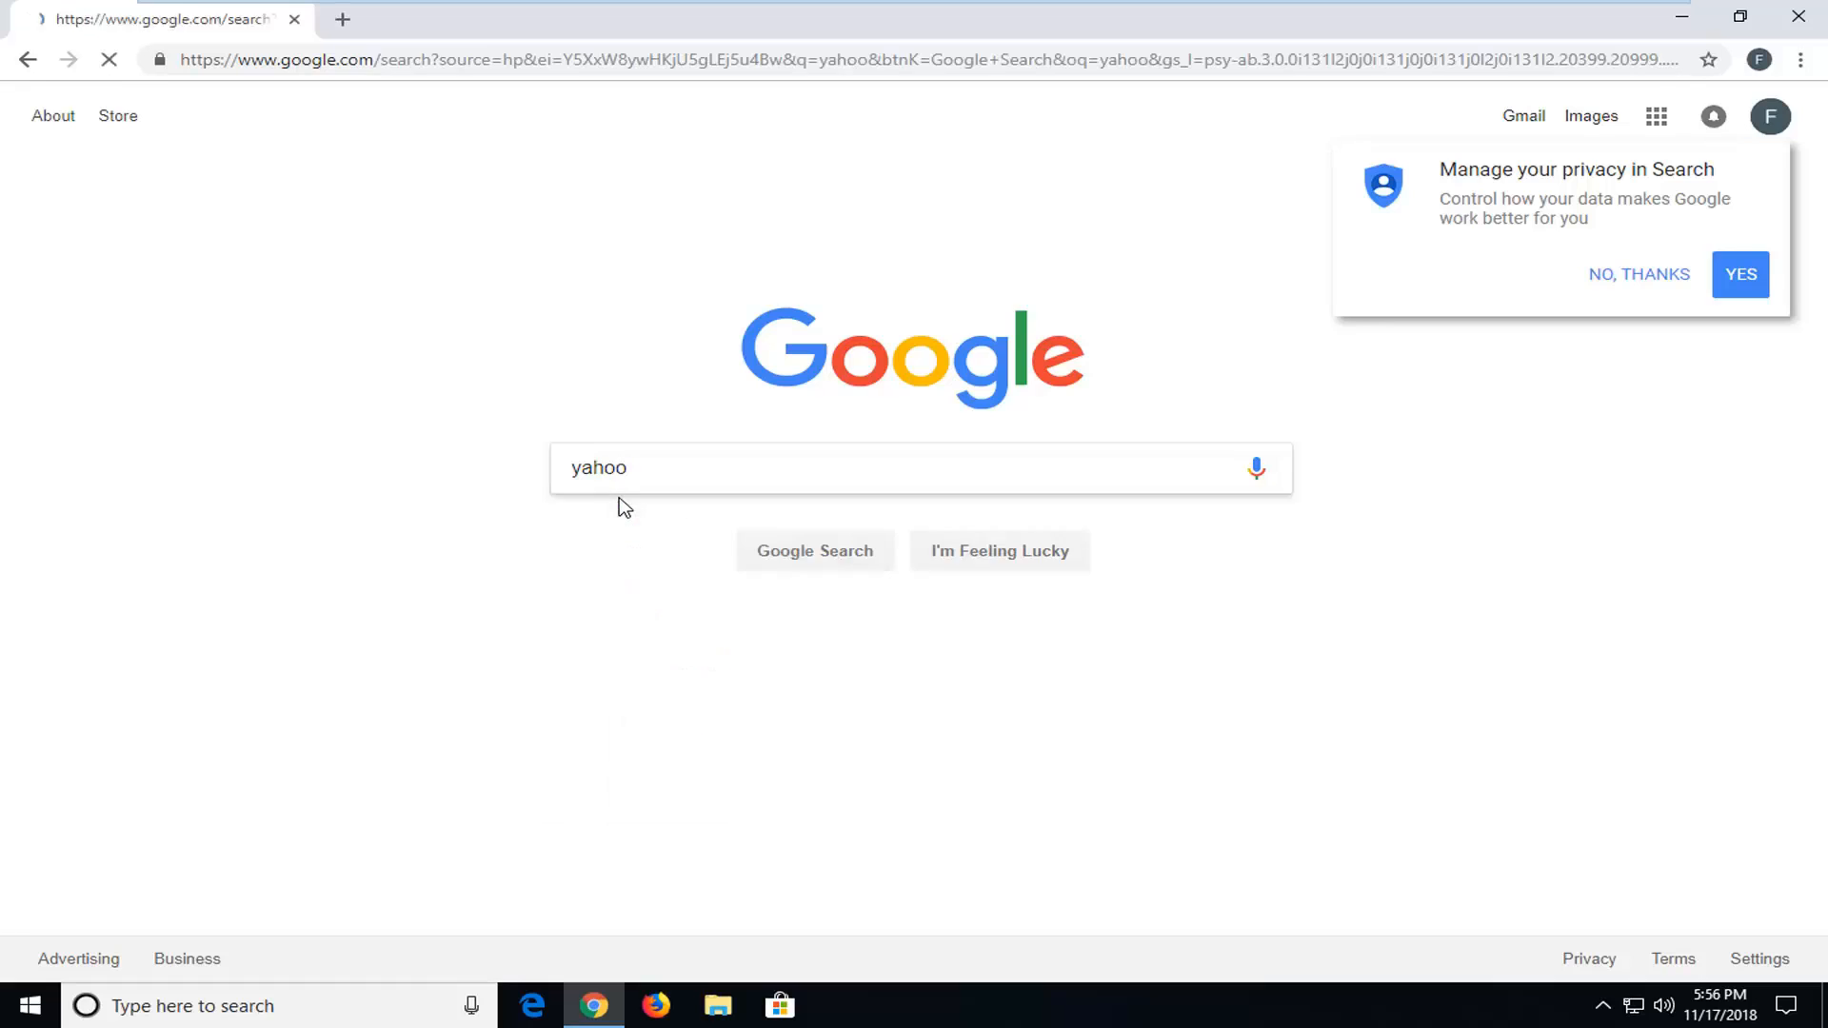
click(815, 551)
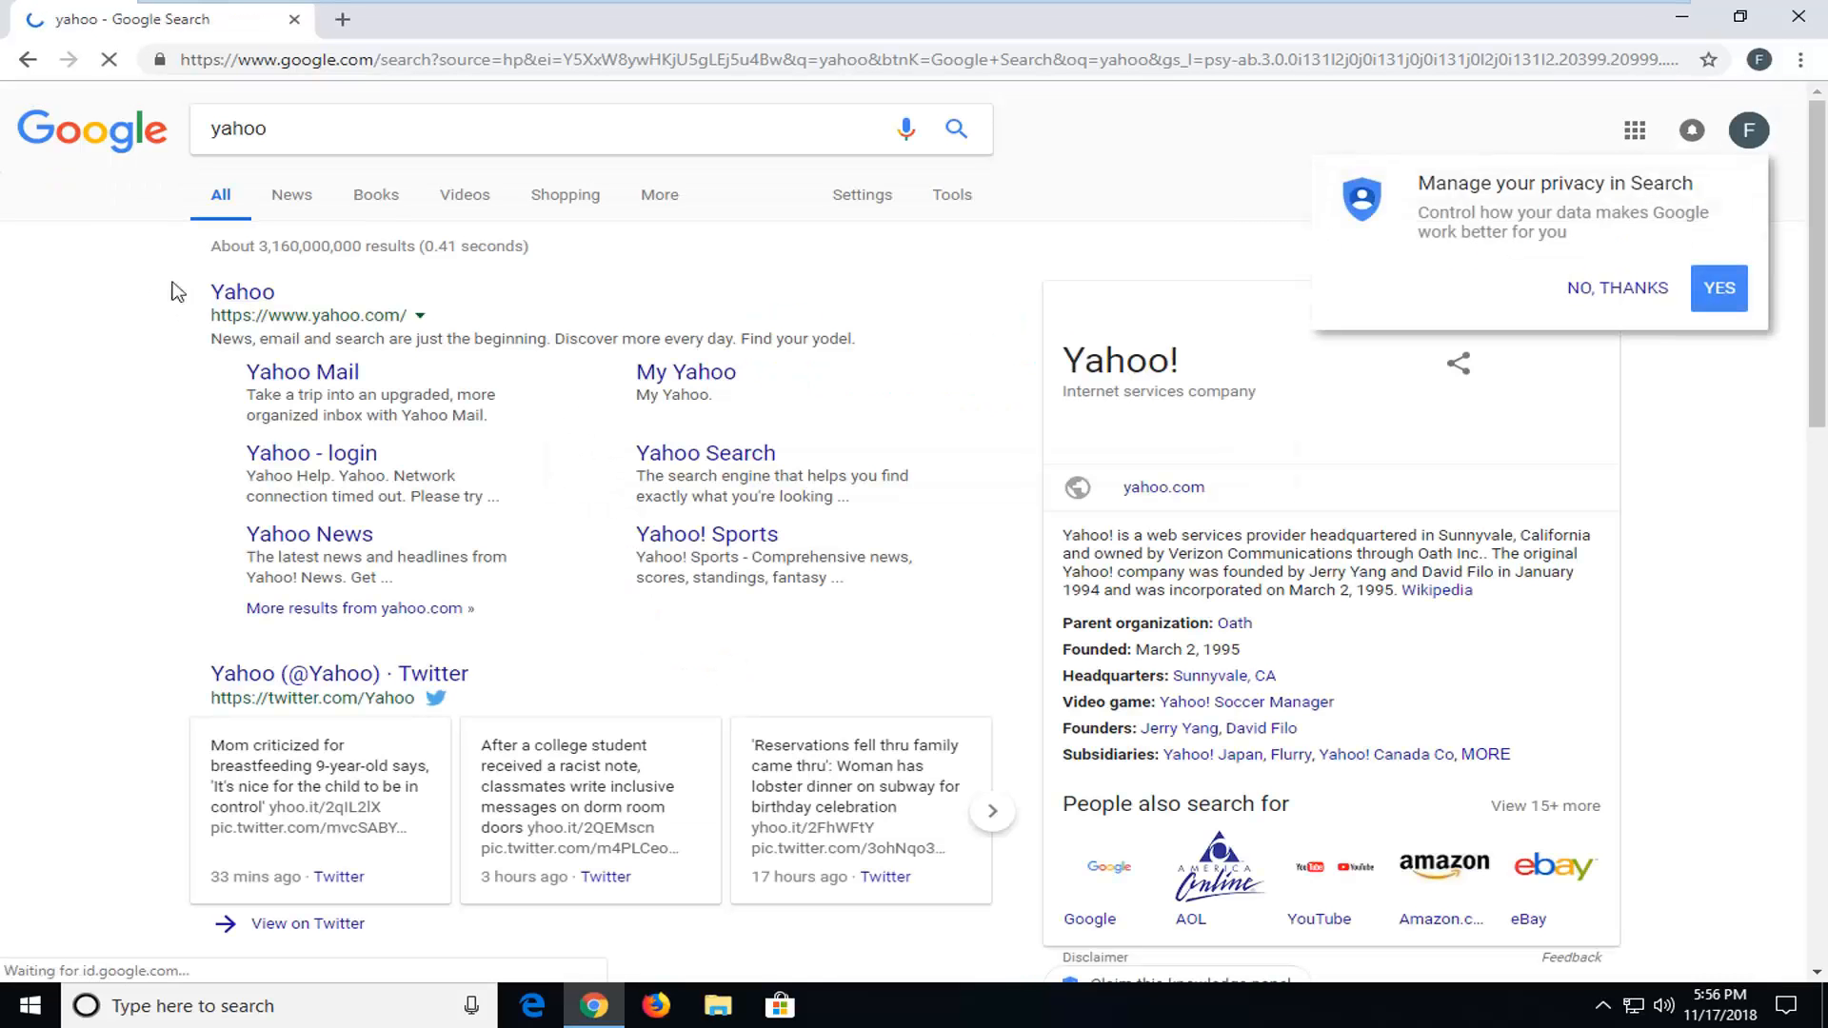
click(243, 291)
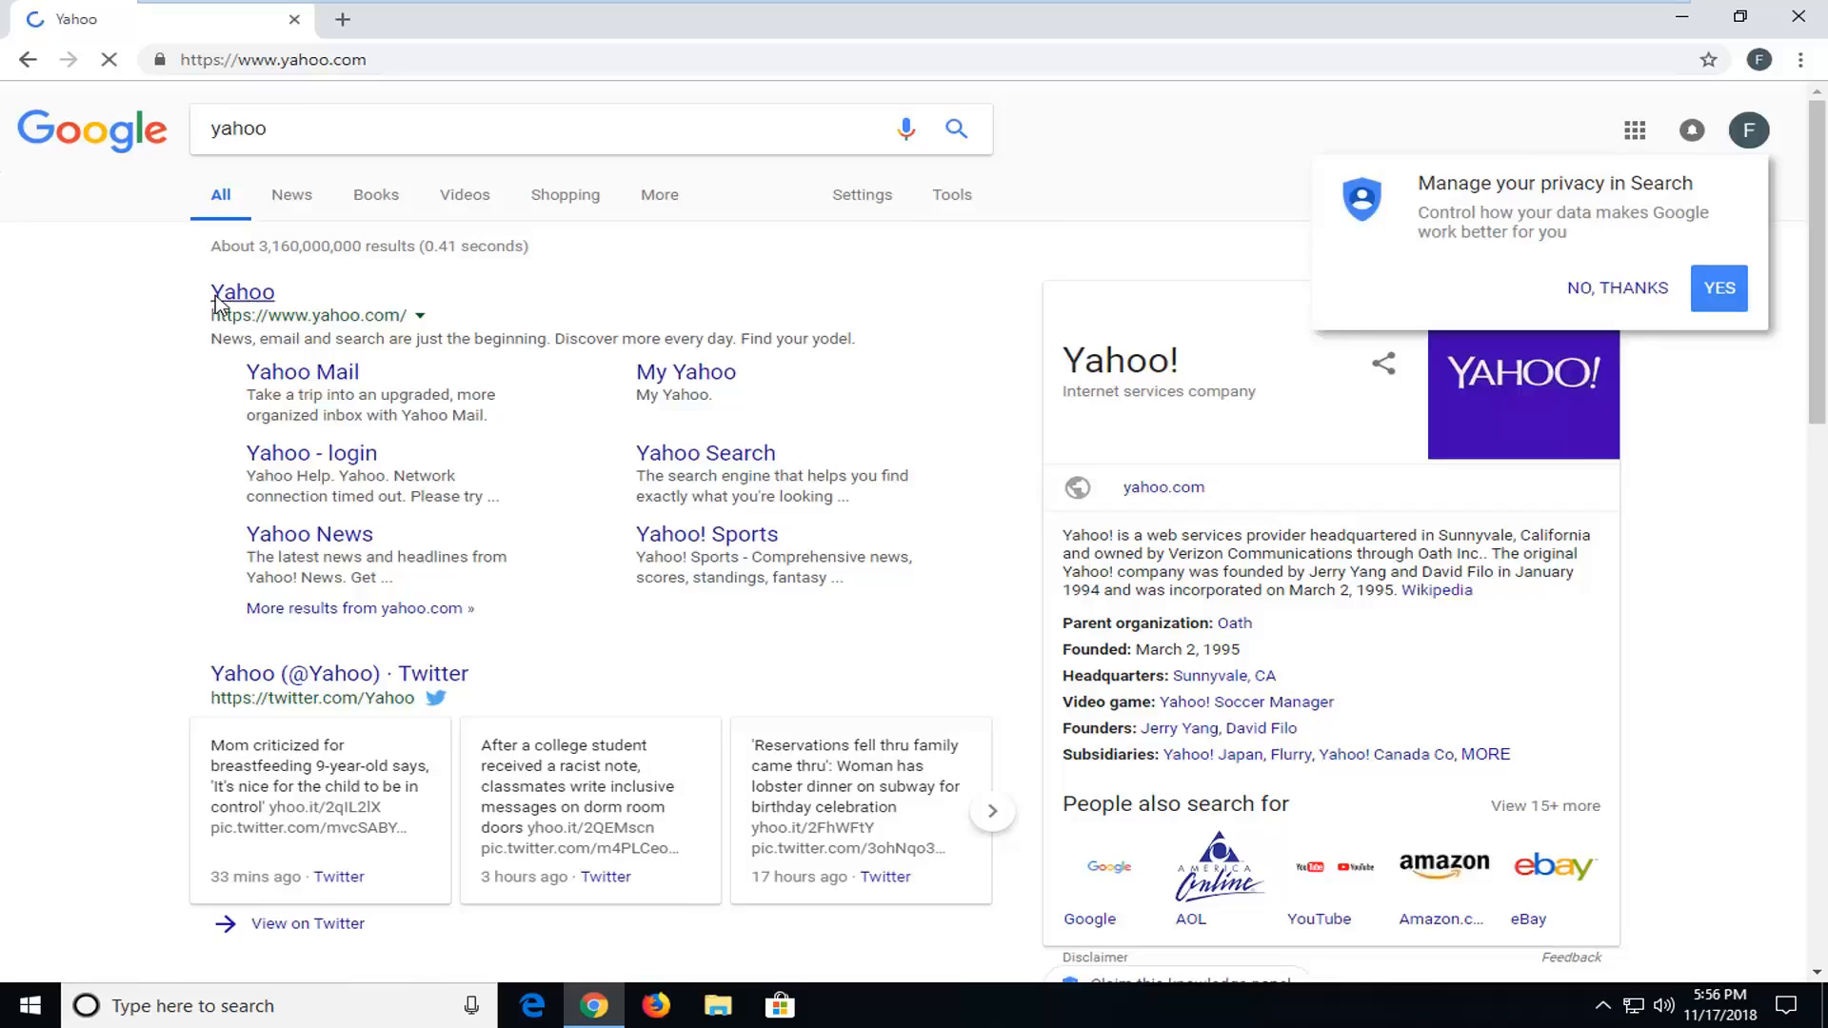
click(243, 292)
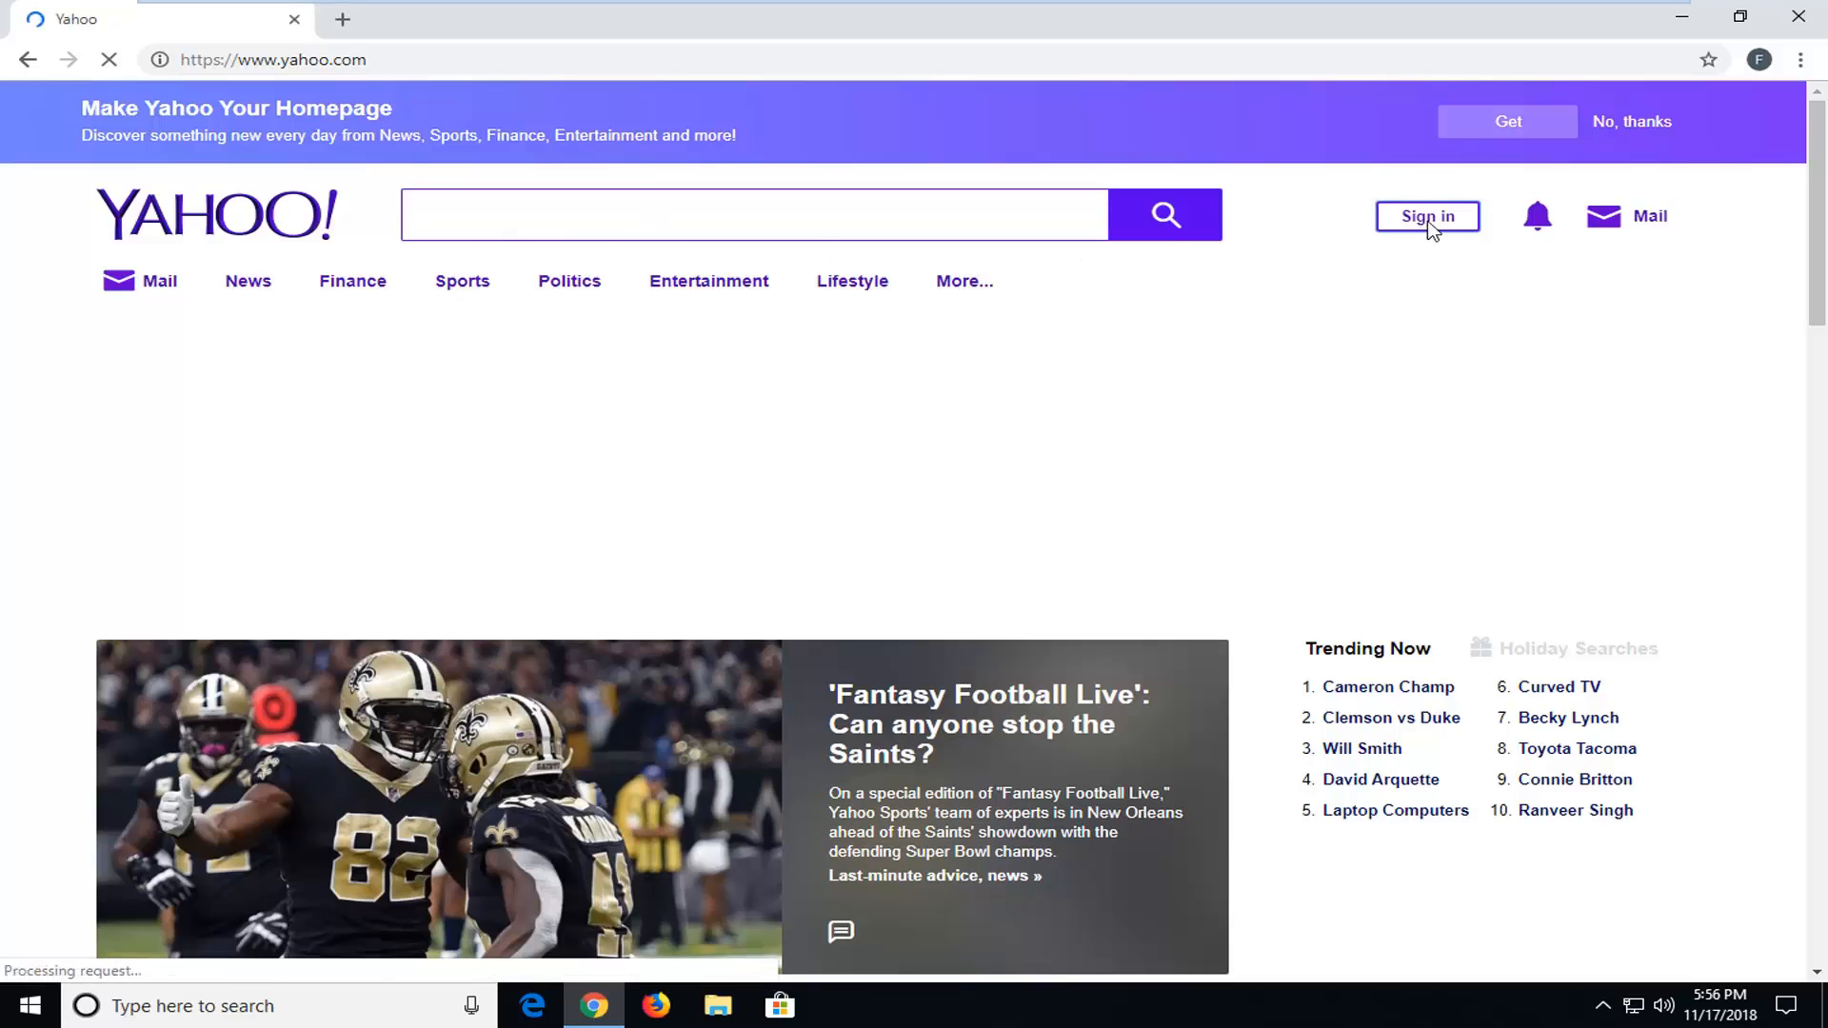
Step: Go to the Yahoo sign-in page, then follow its 'Sign up' link
click(1427, 216)
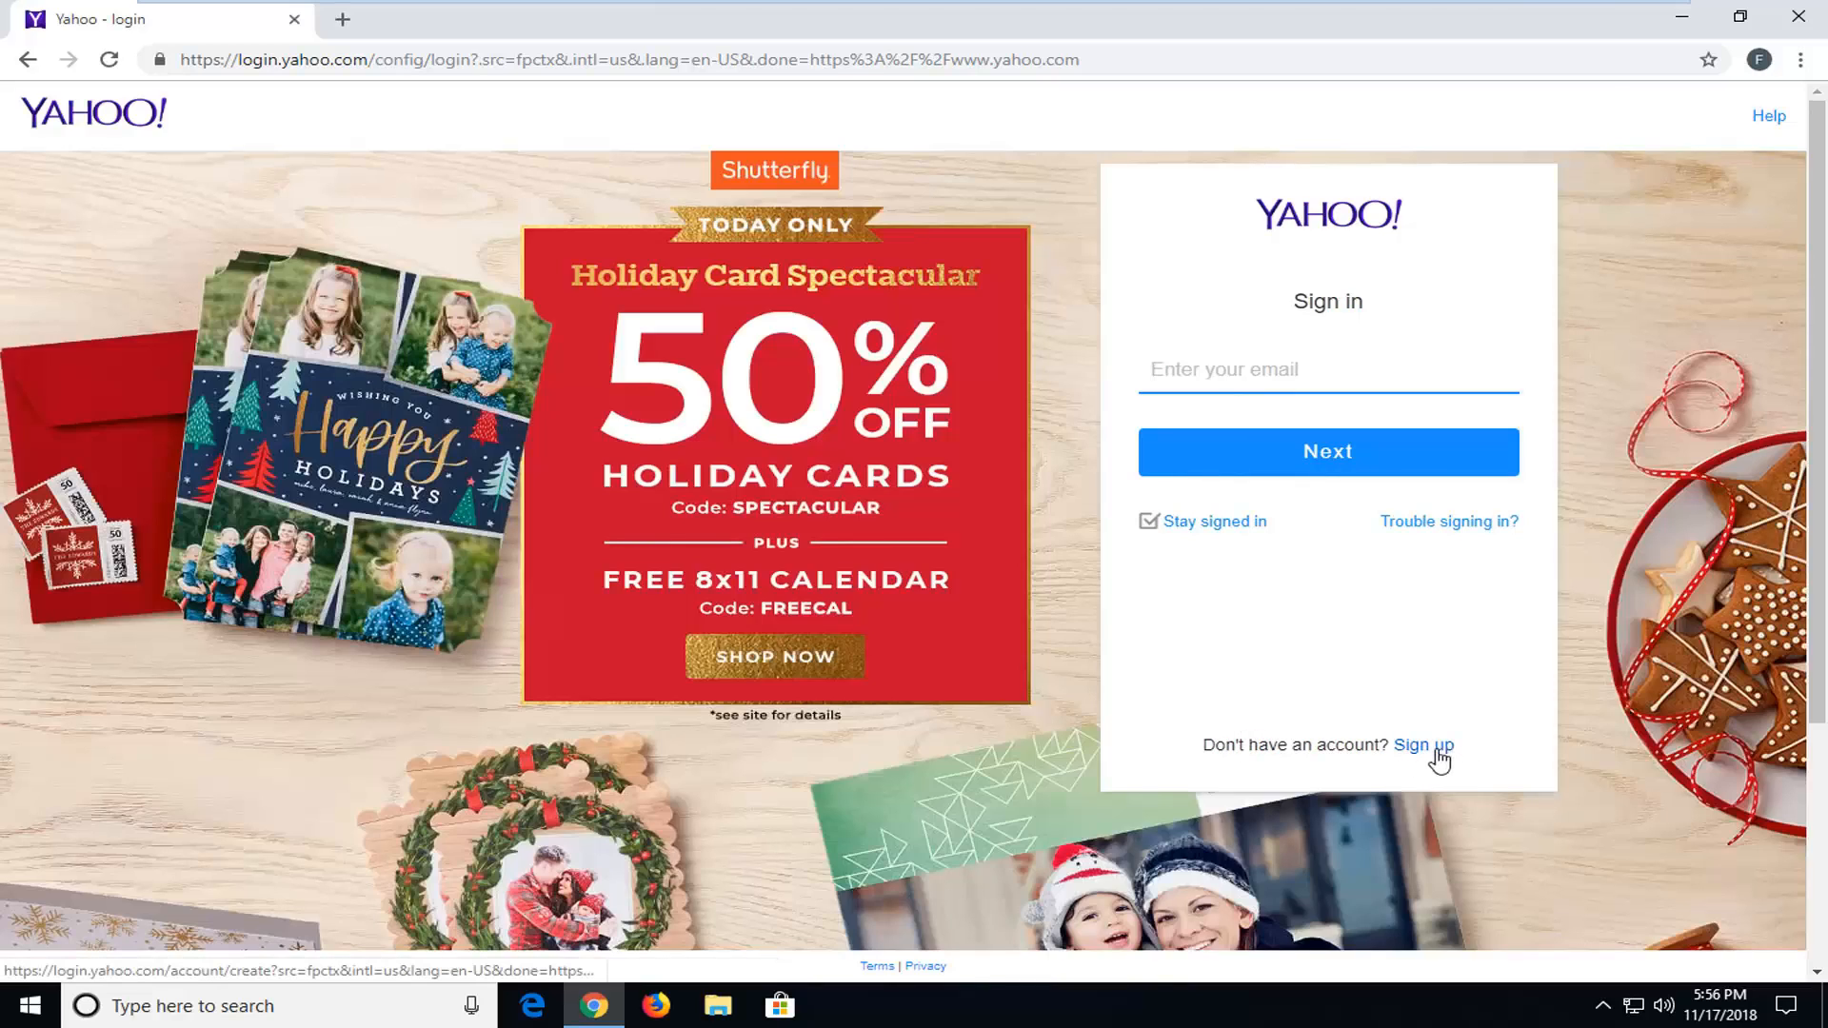
click(1423, 744)
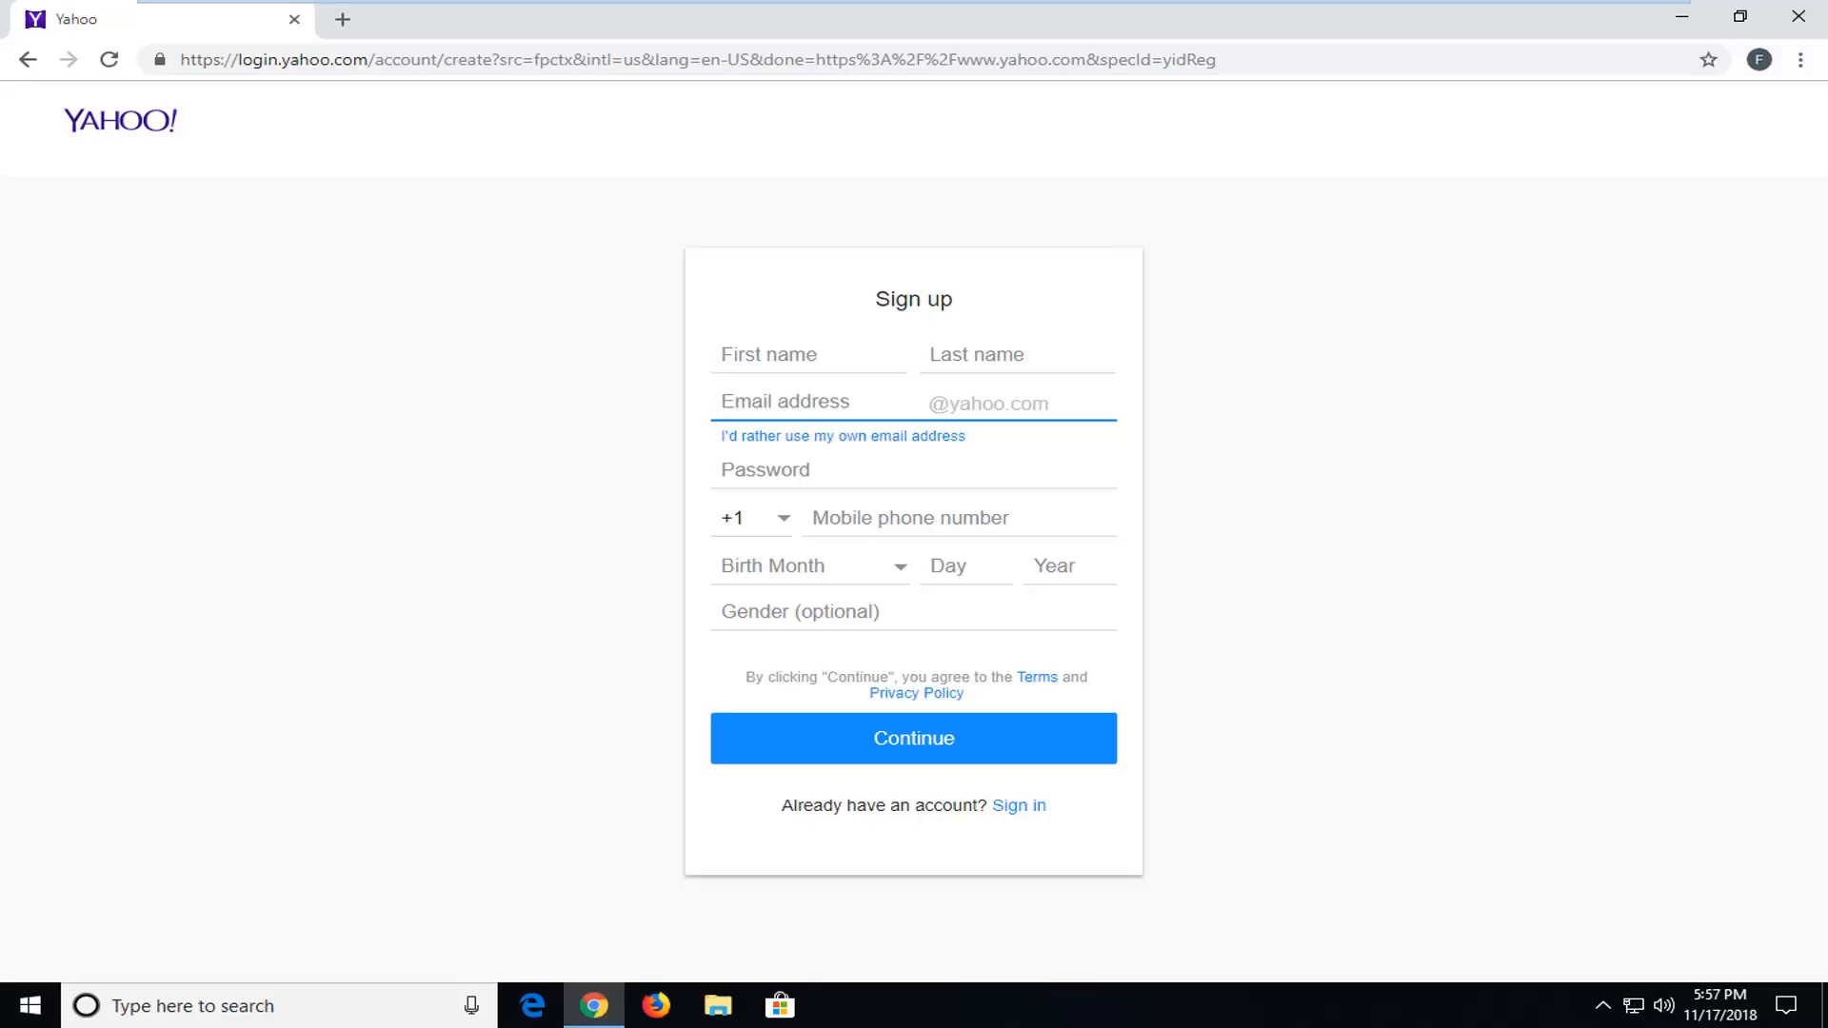
click(784, 401)
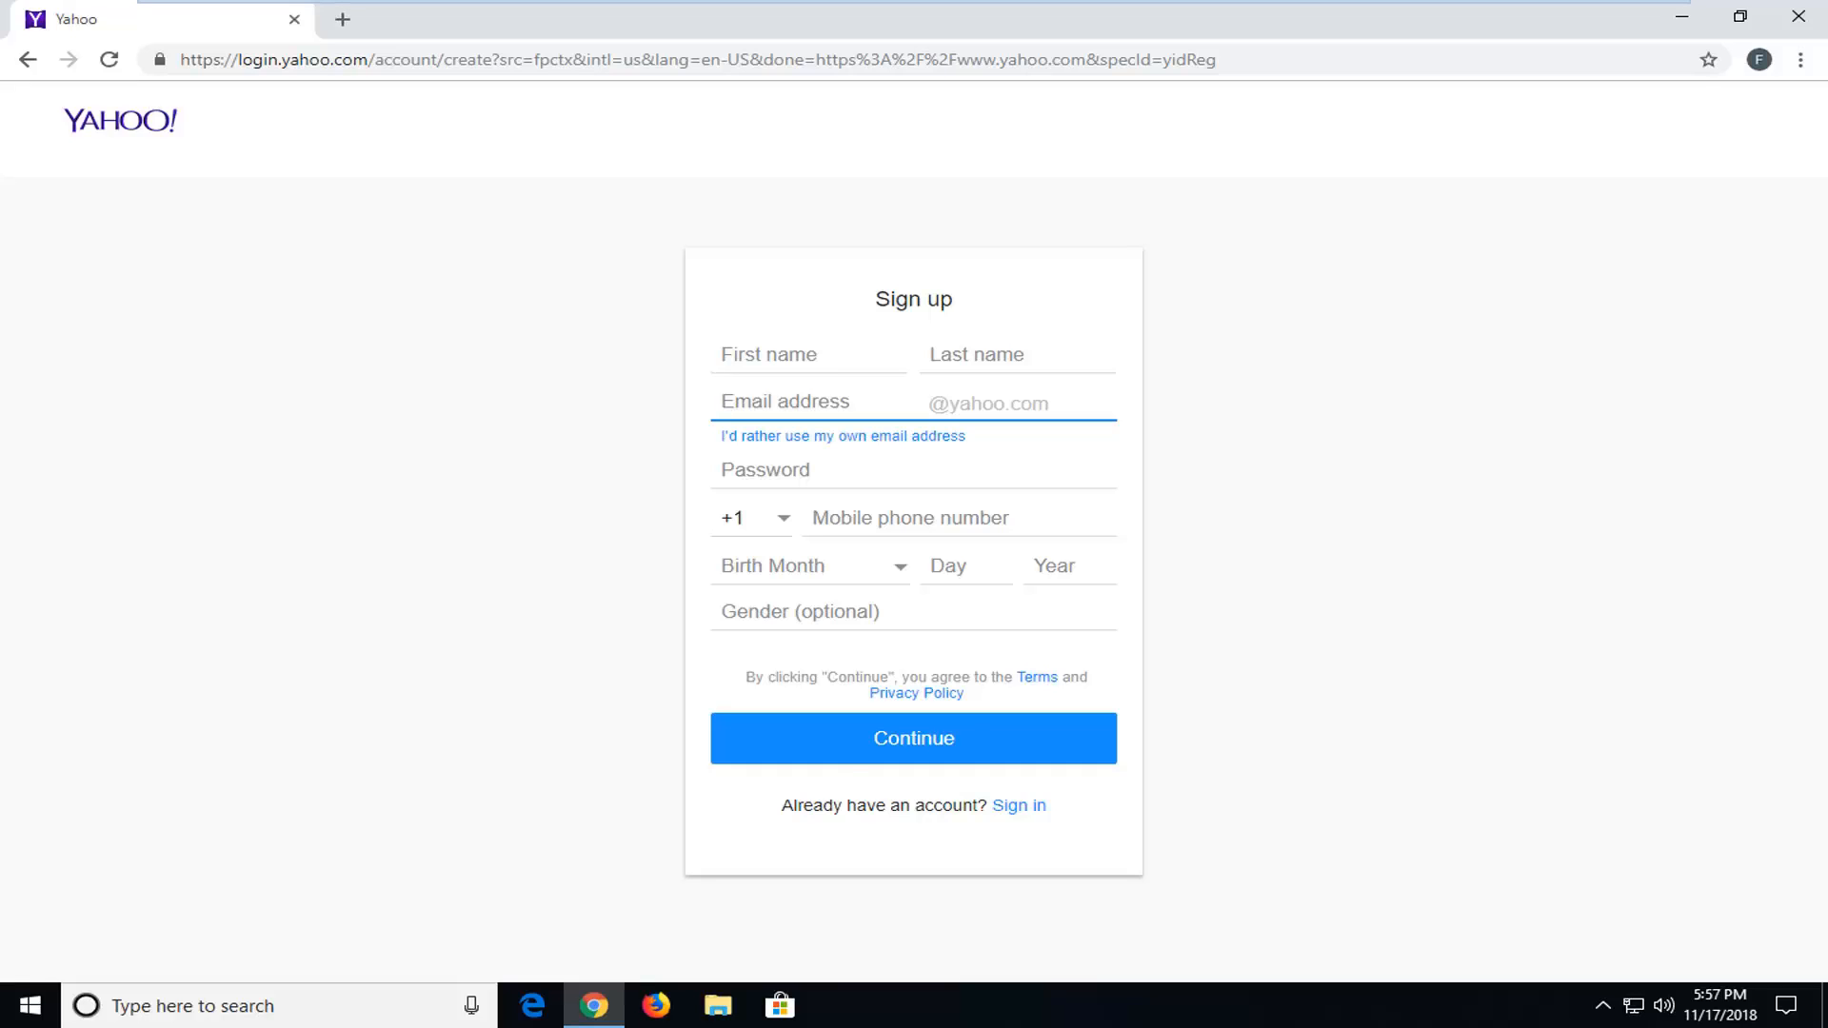
mouse_move(852, 758)
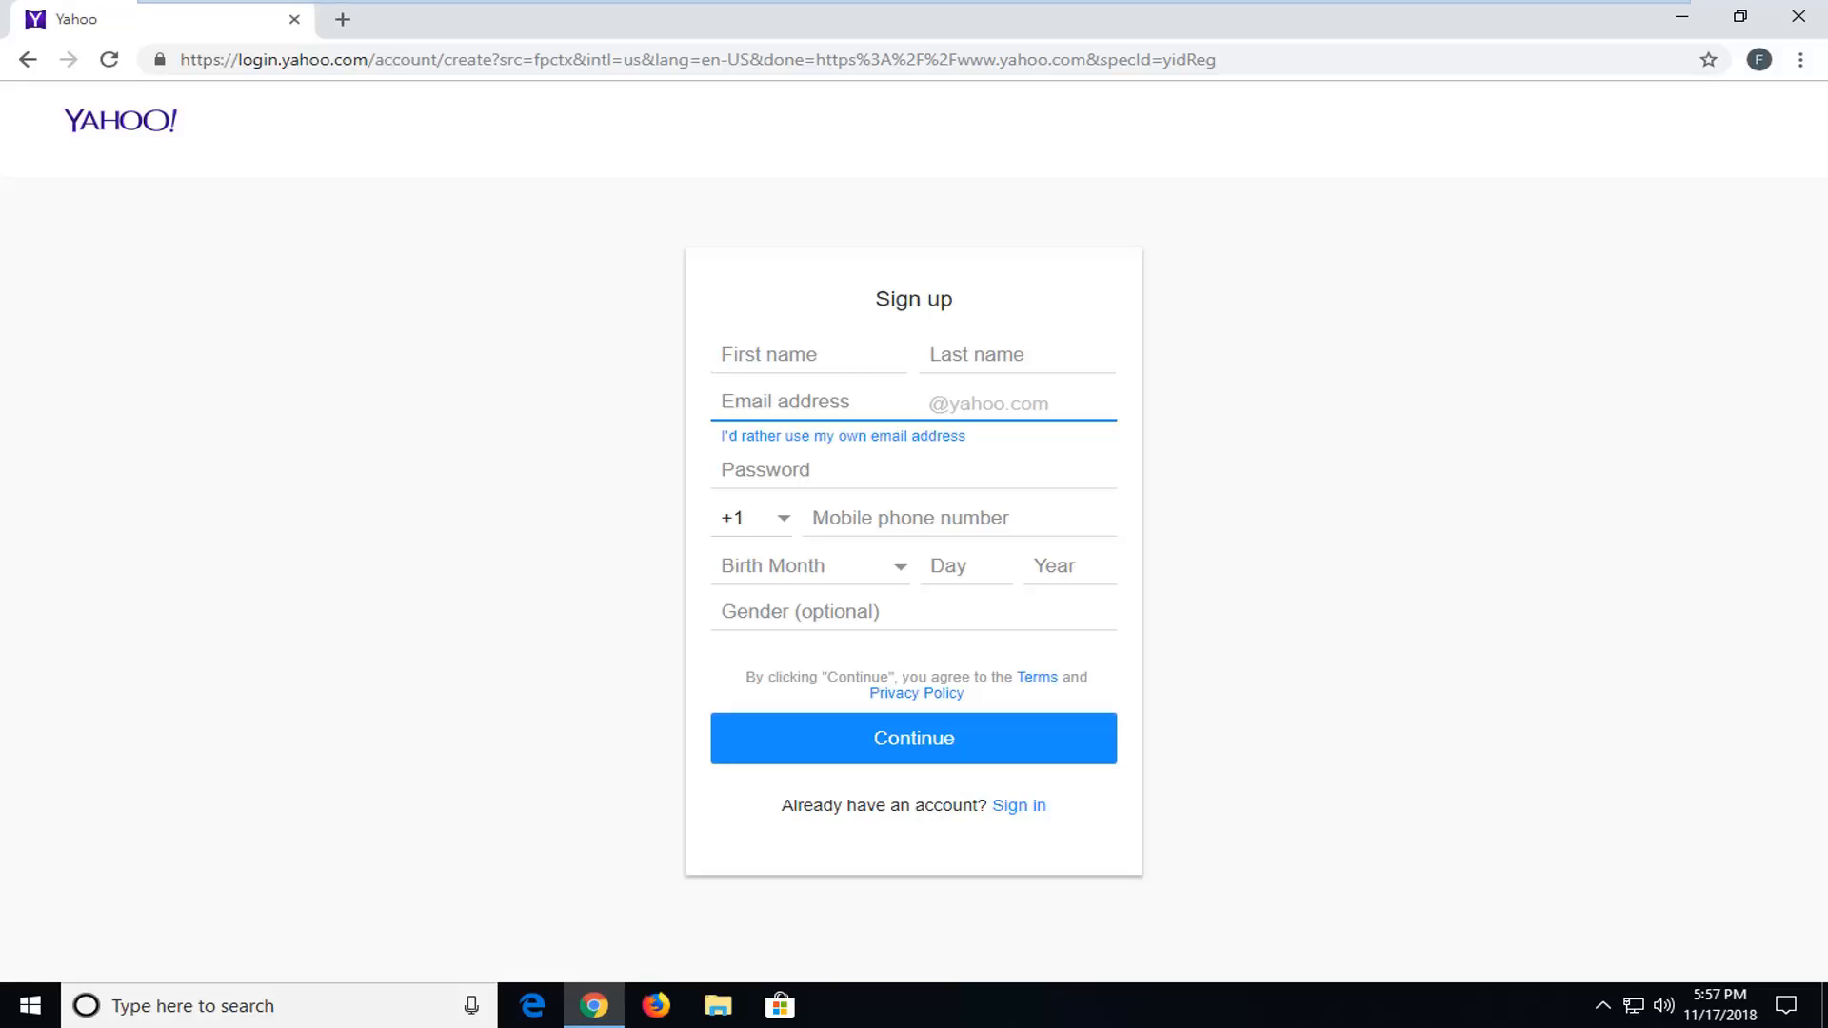
click(816, 400)
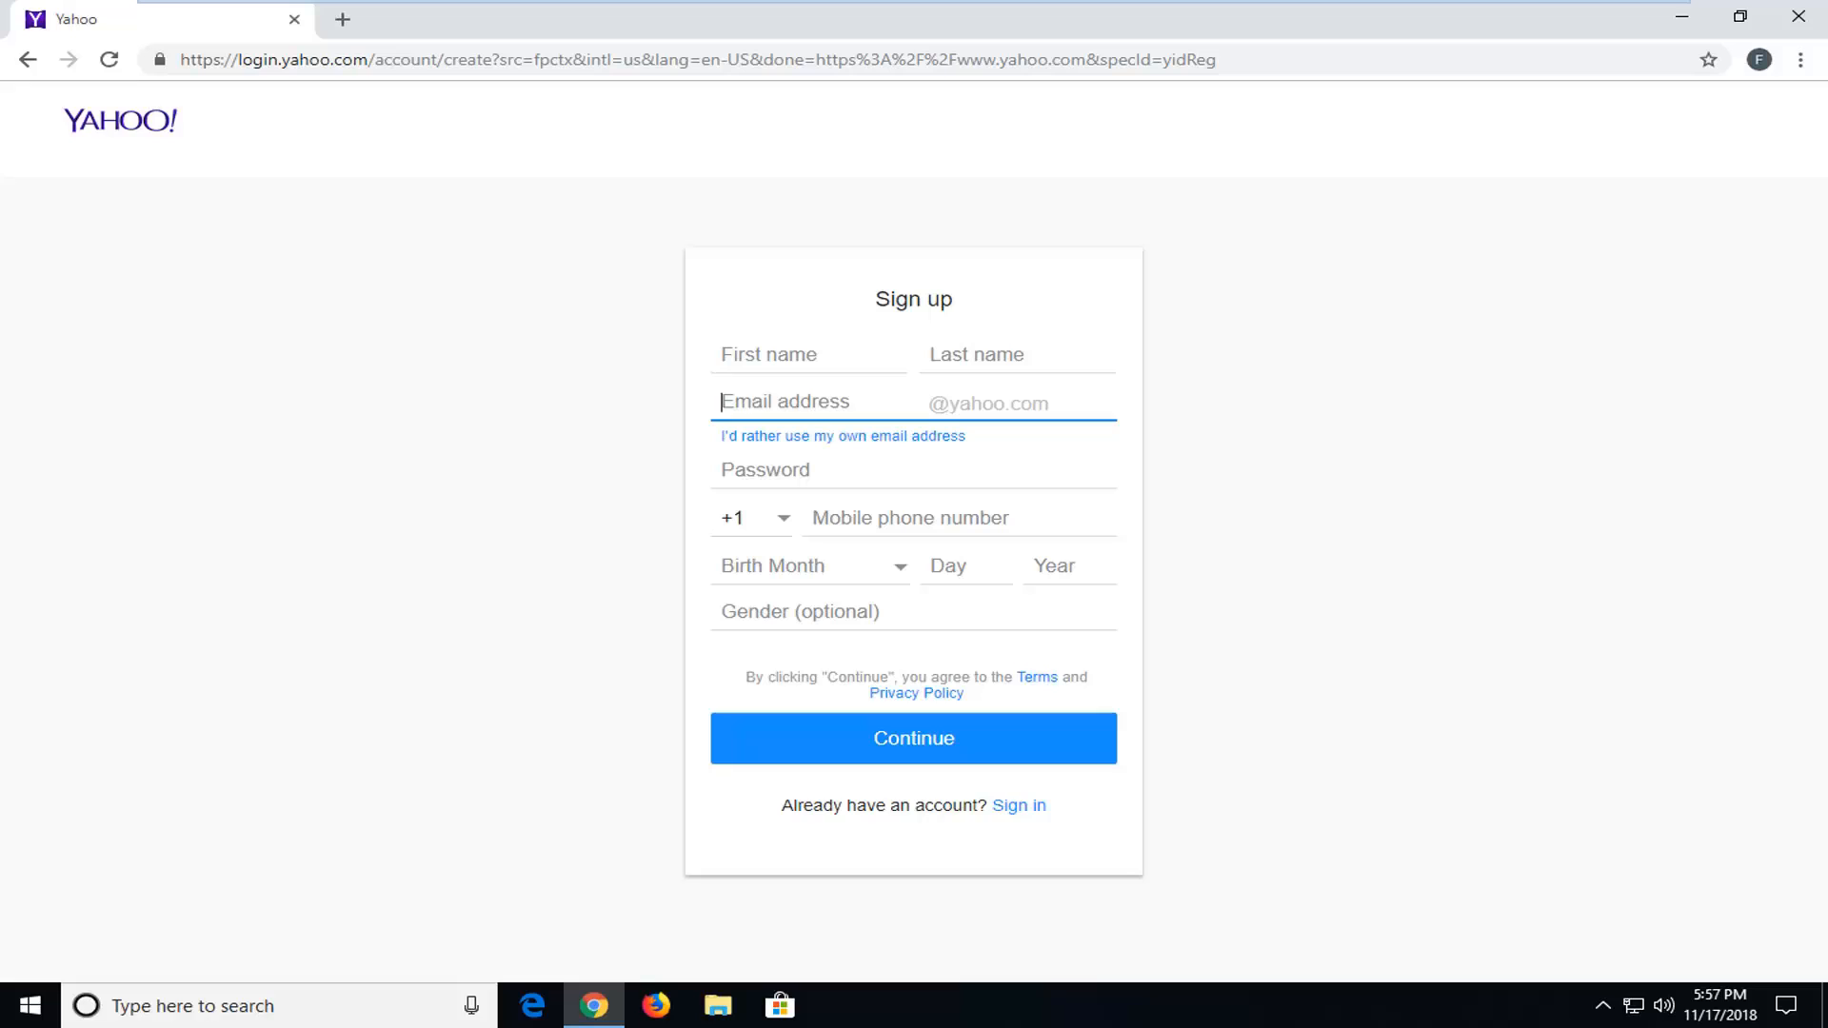